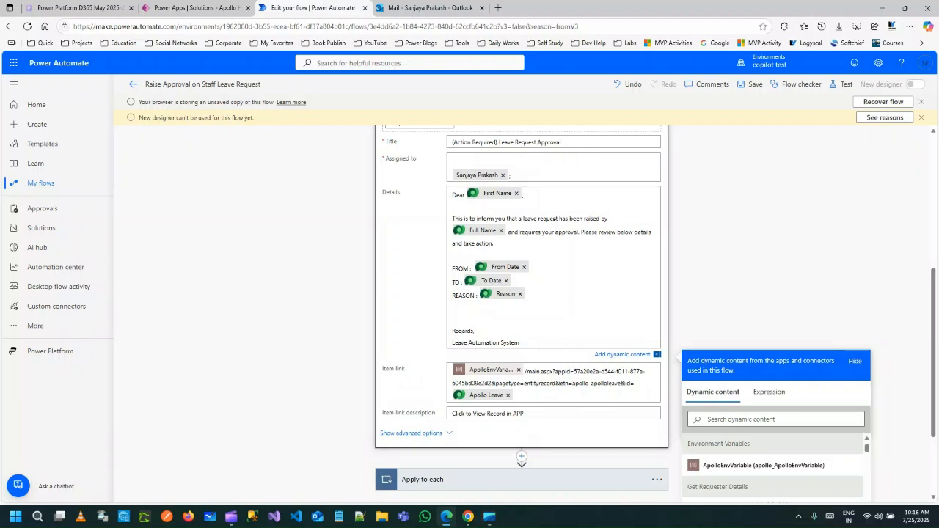
mouse_move(564, 262)
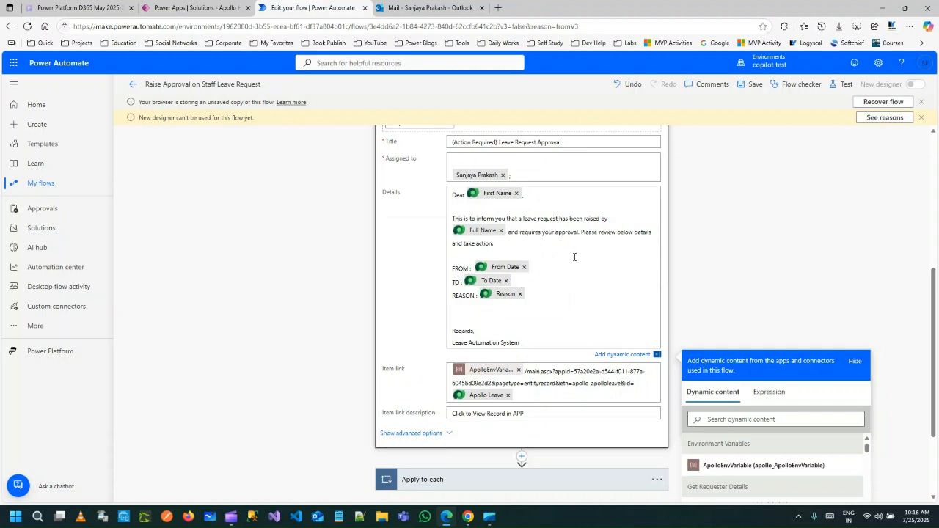
mouse_move(428, 223)
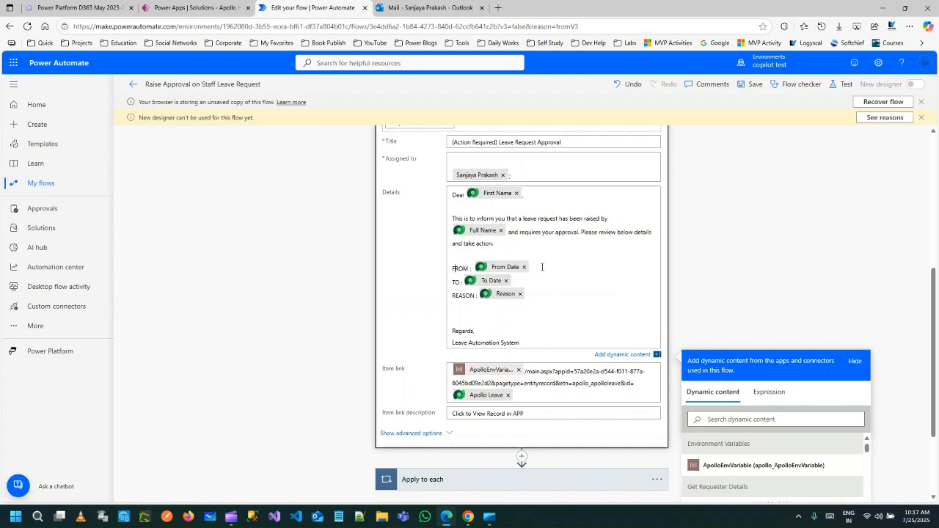
mouse_move(538, 274)
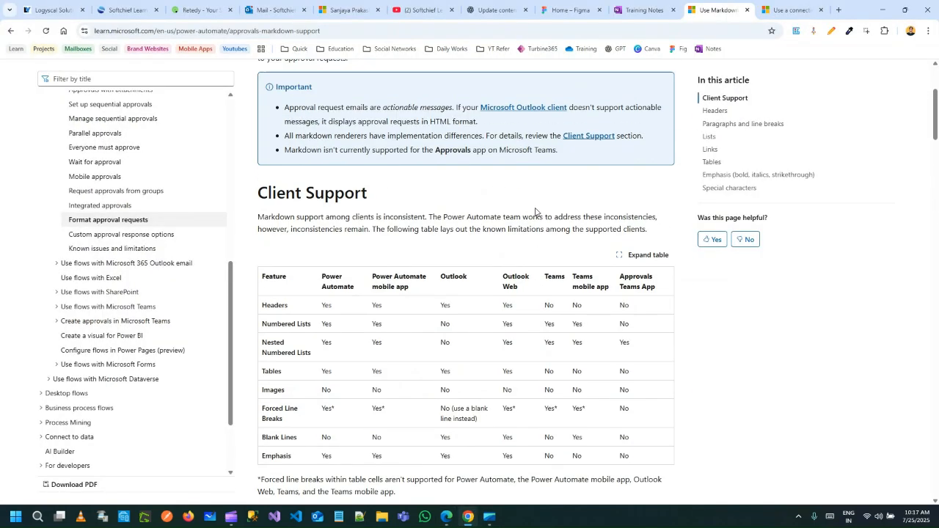
Review the Headers syntax in the Markdown docs and return to the flow to prefix FROM, TO, REASON with ##
scroll("up", 3)
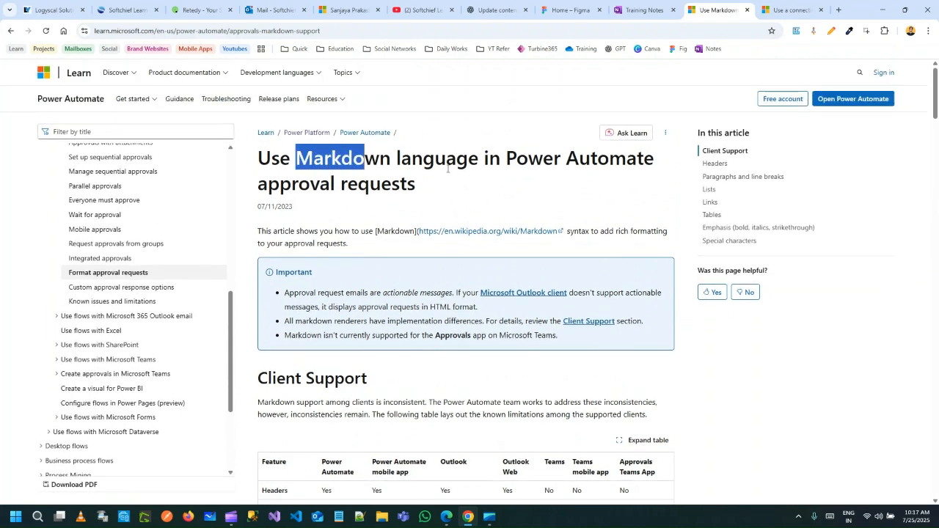
scroll("down", 3)
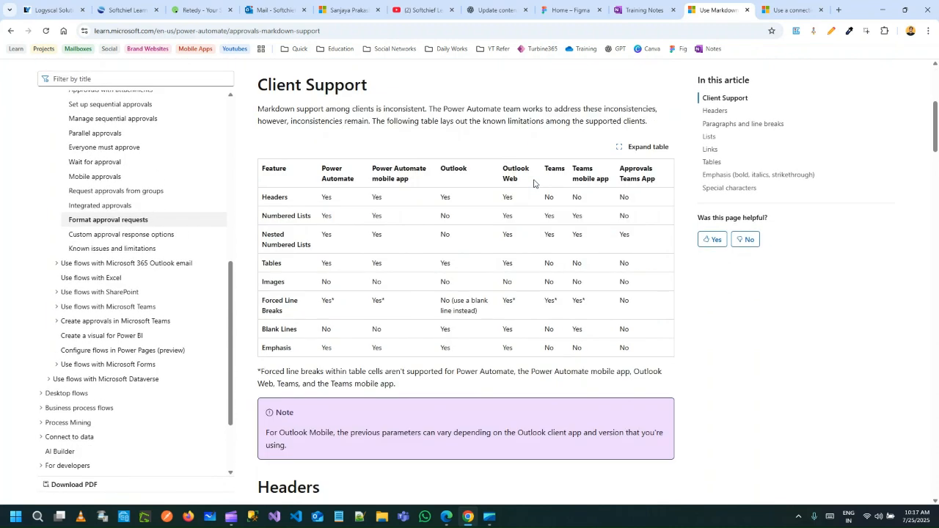
scroll("down", 3)
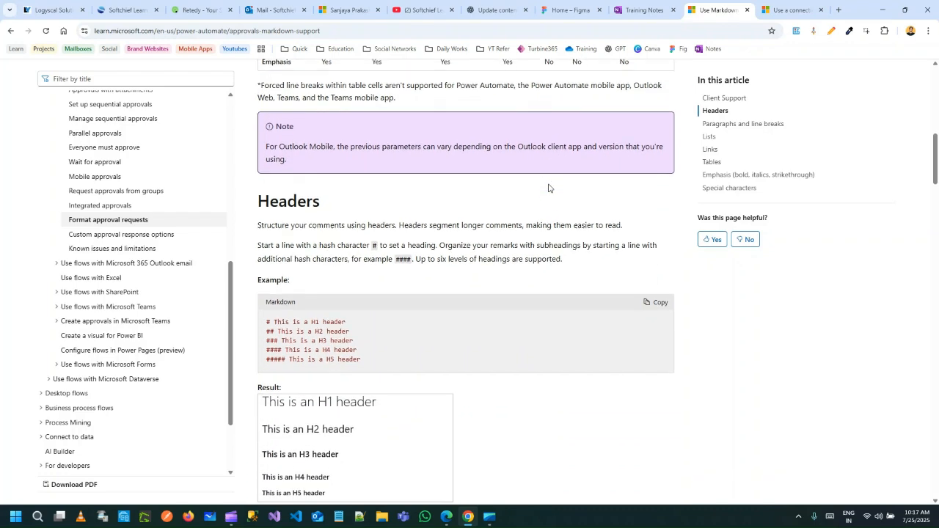
scroll("up", 3)
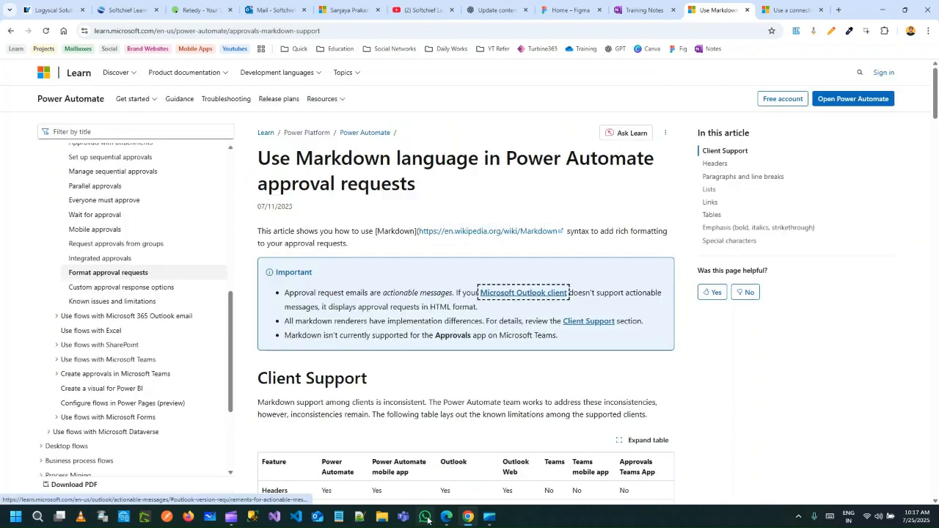
left_click(308, 9)
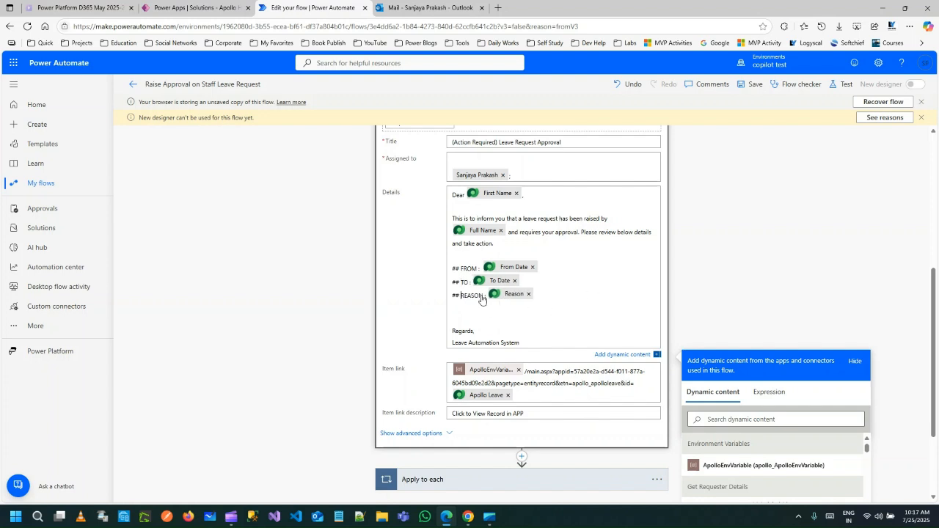
Correct the '## ' prefix on REASON and begin a new line below it with '[Soft'
double_click(468, 267)
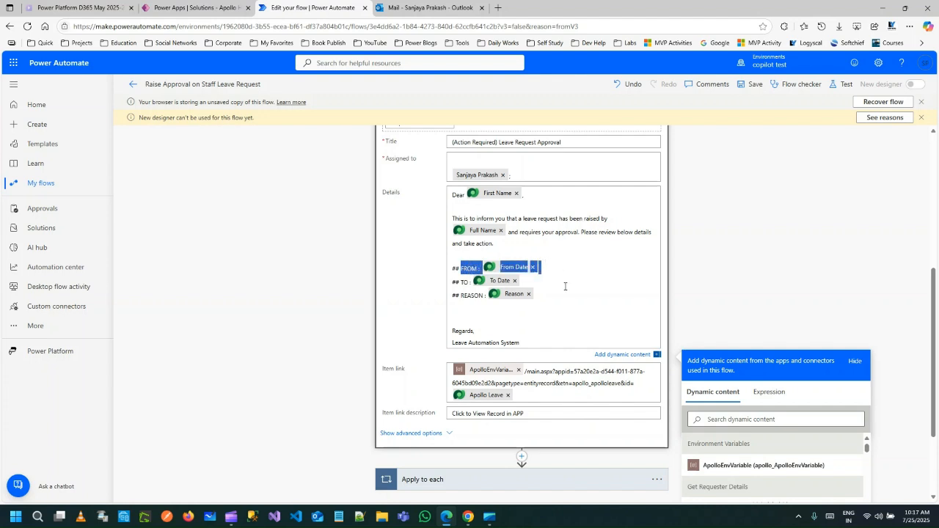
left_click(550, 293)
type("[Soft")
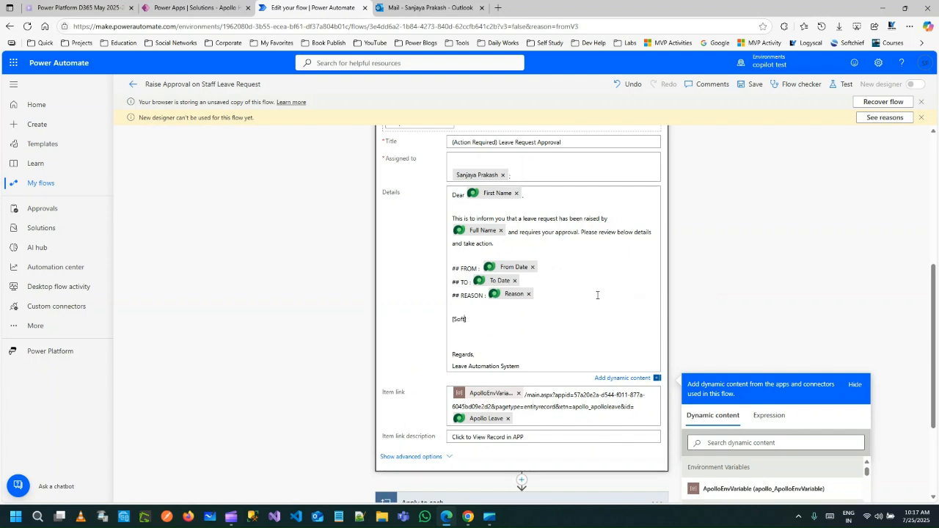
Complete '[Softchief](' and begin the https URL, consulting the Links section of the docs
type("chief")
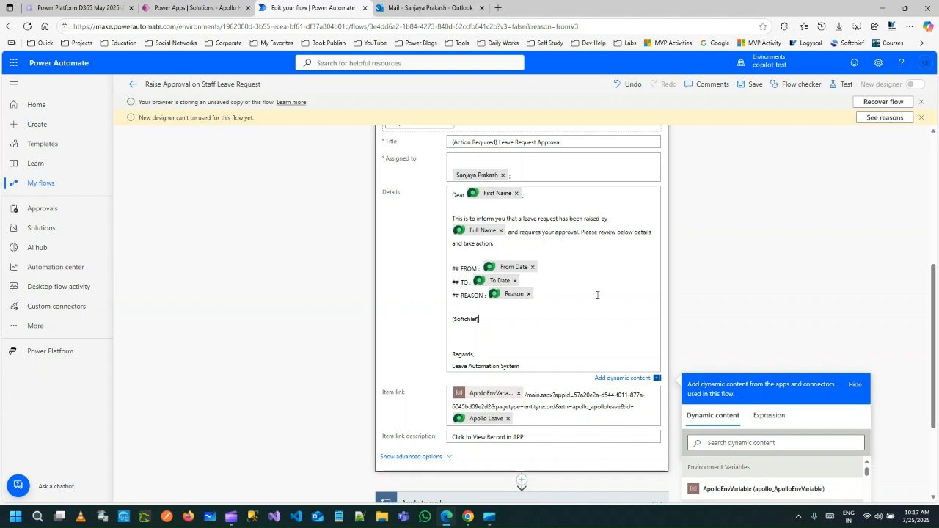
type("()")
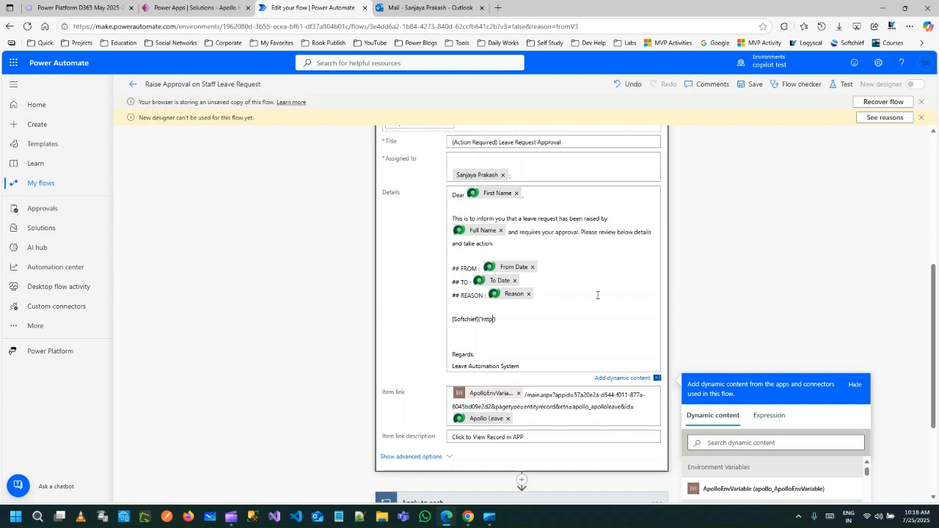
type("s")
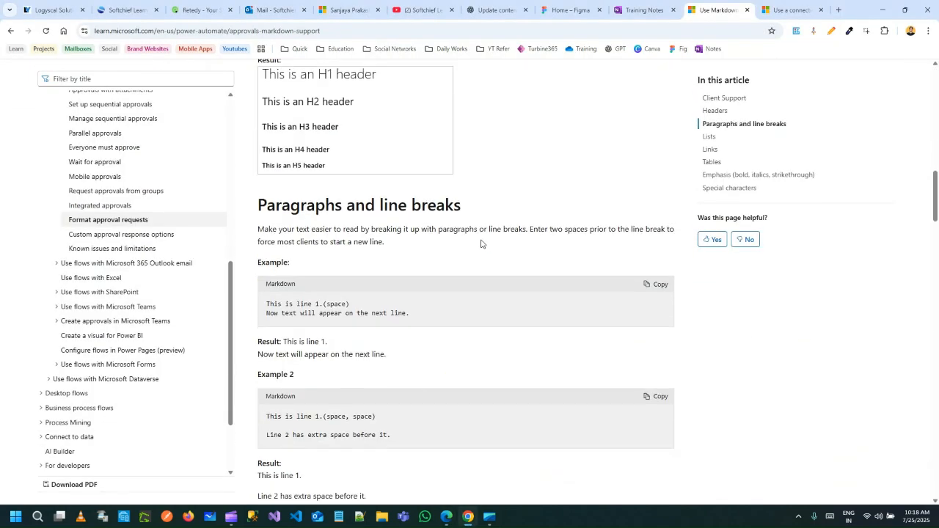
scroll("down", 3)
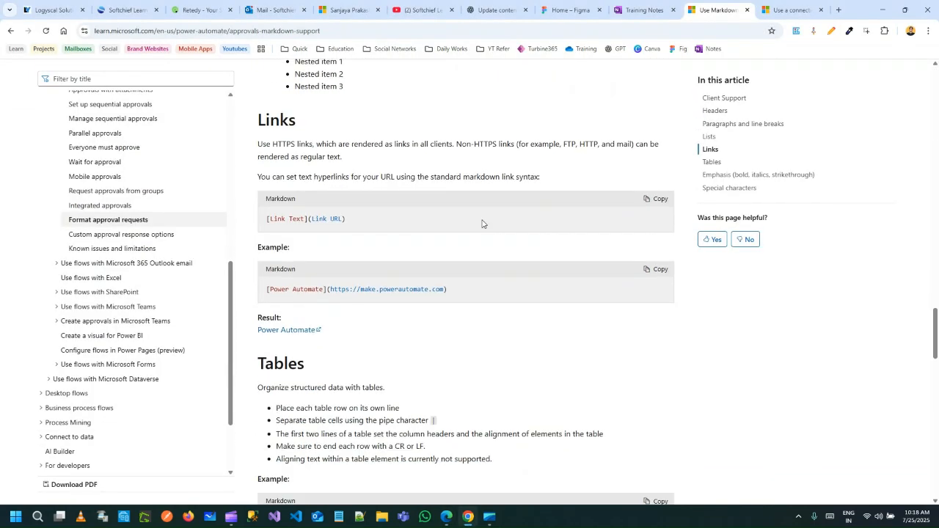
scroll("down", 3)
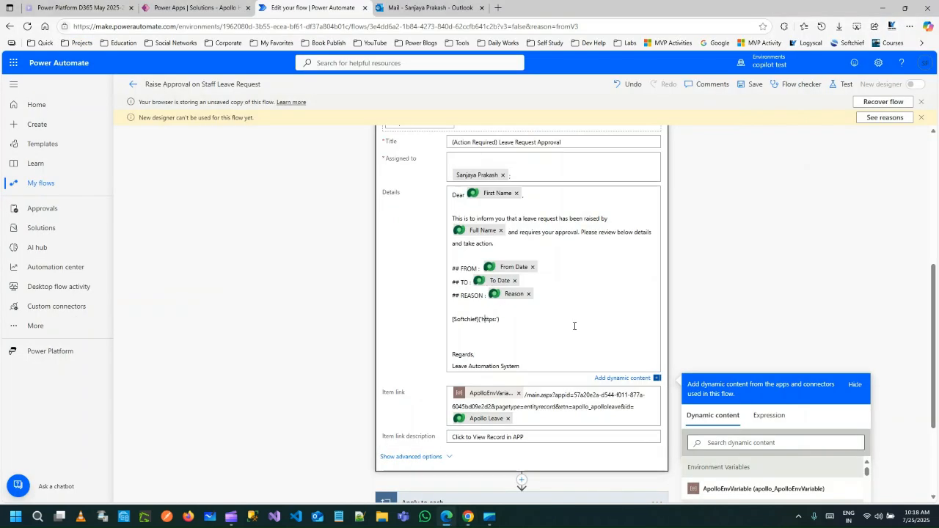
Look up softchief.com in a new Edge tab to get the site address
left_click(615, 8)
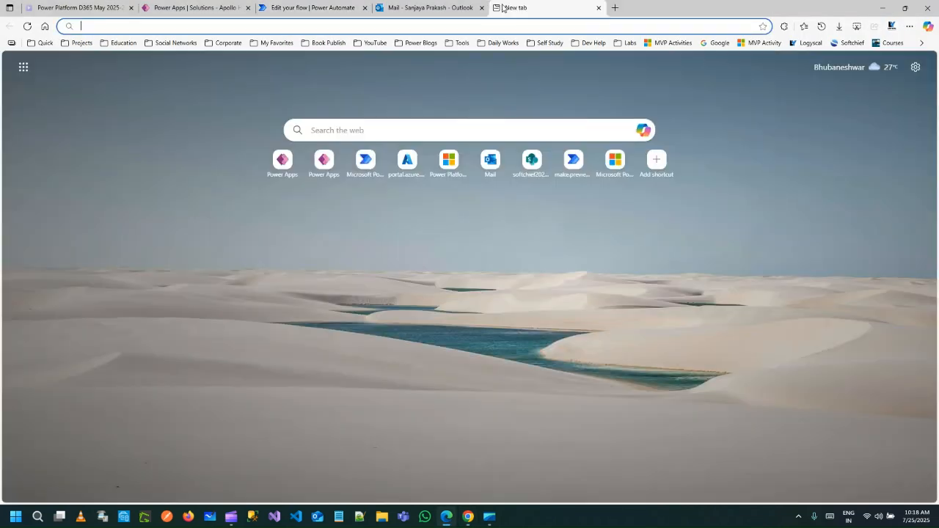
type("soft")
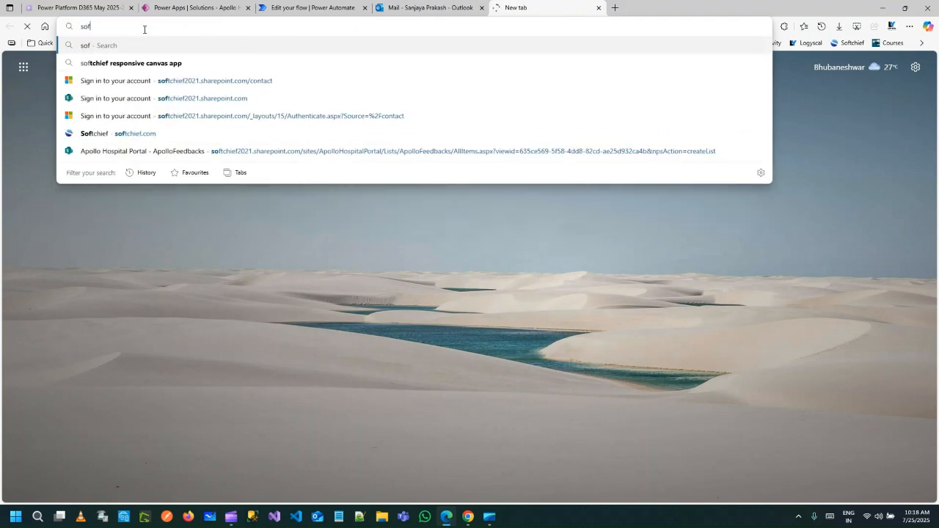
left_click(94, 132)
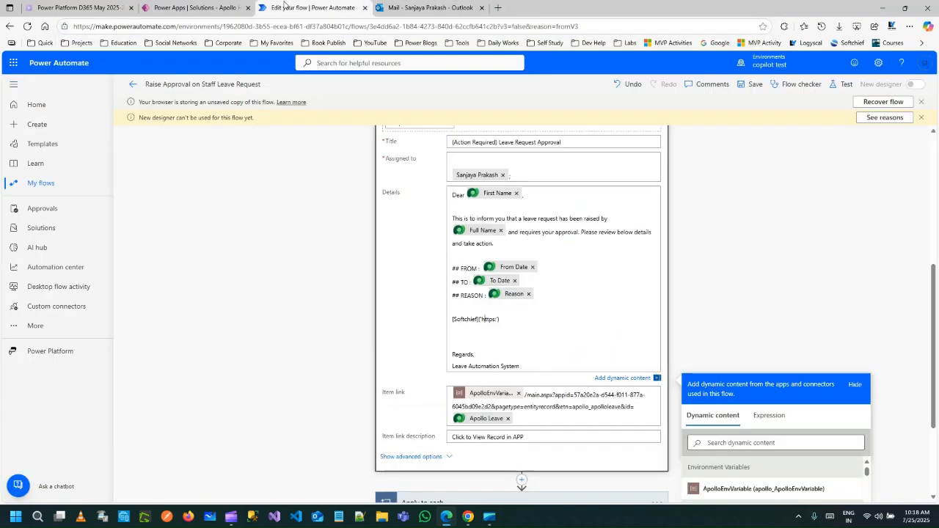
double_click(487, 320)
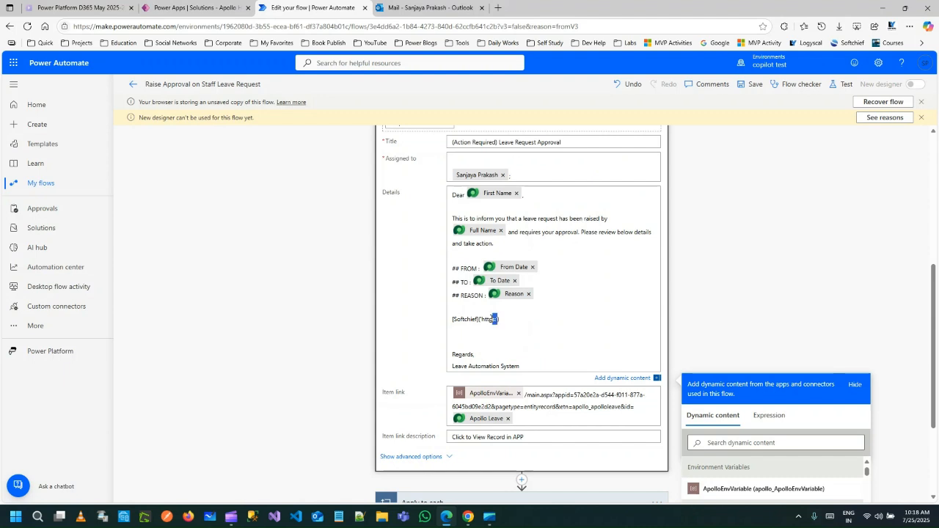
double_click(487, 319)
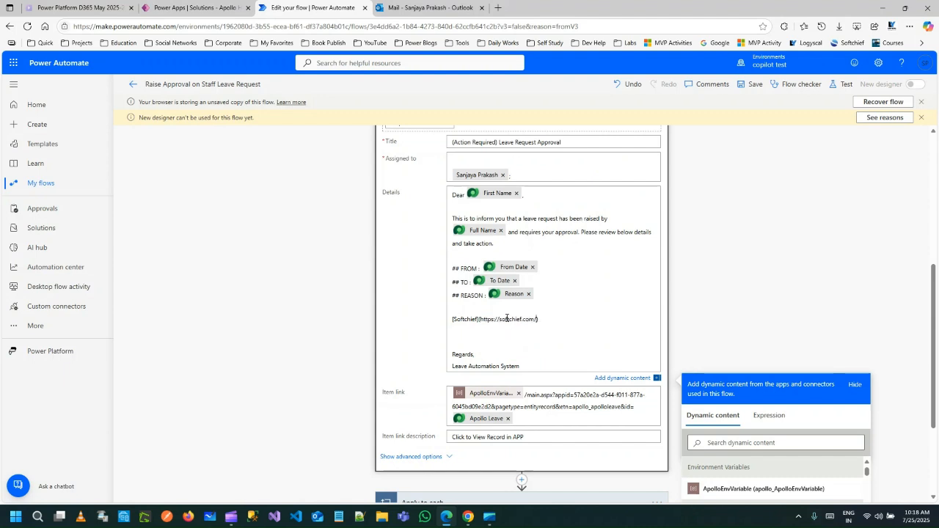
double_click(463, 319)
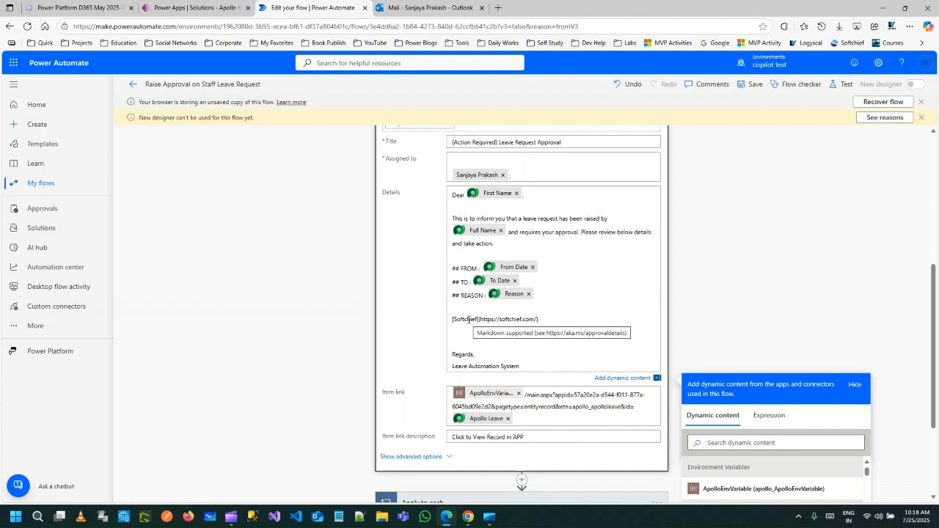
double_click(465, 320)
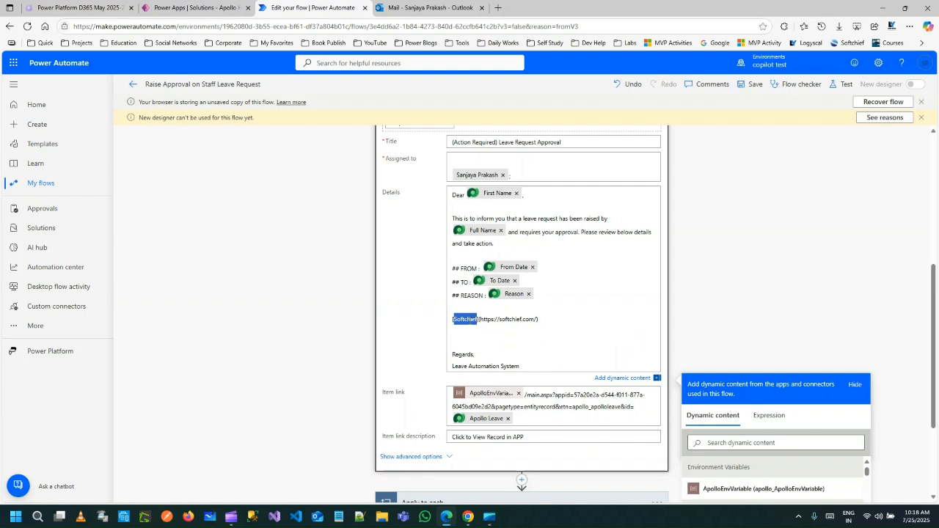
mouse_move(480, 279)
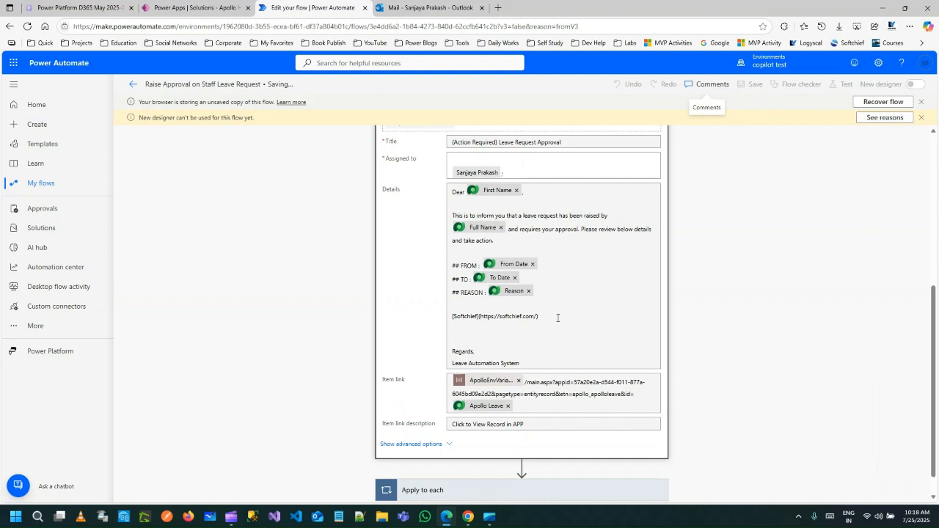
mouse_move(452, 346)
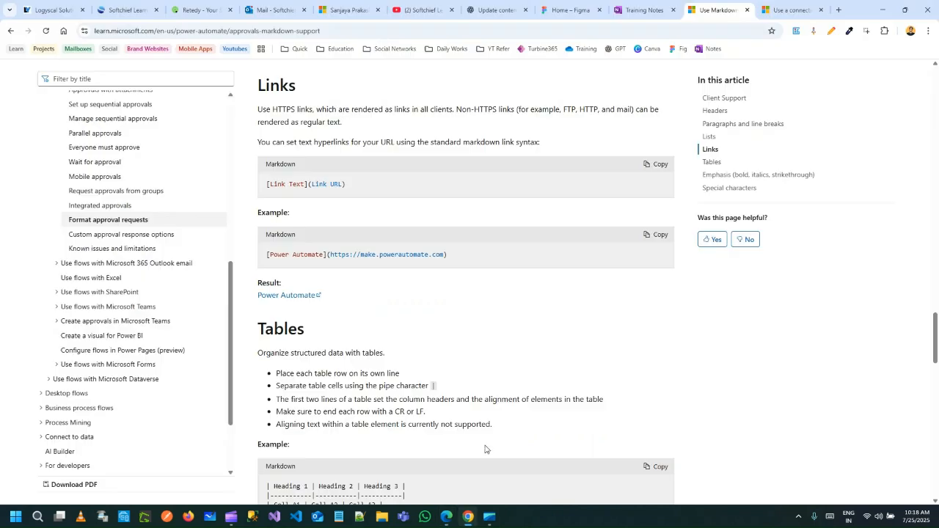
scroll("down", 3)
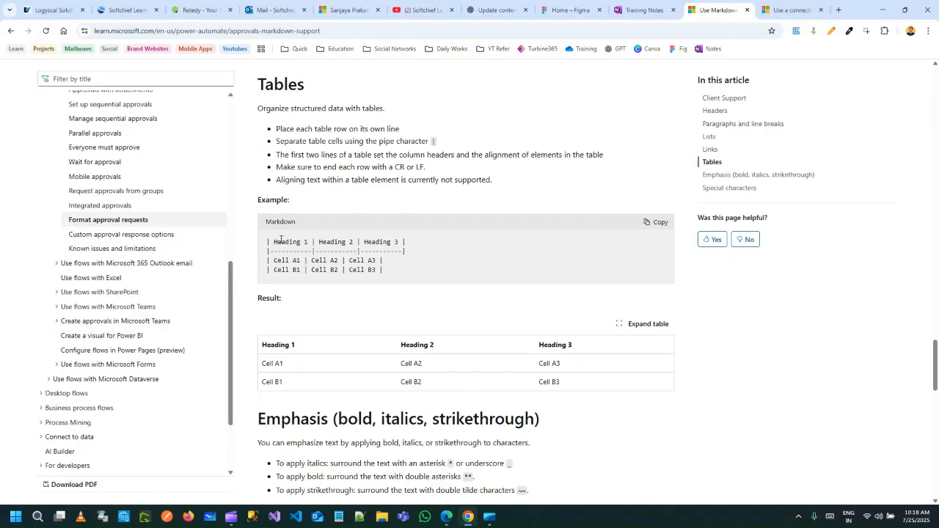
scroll("down", 3)
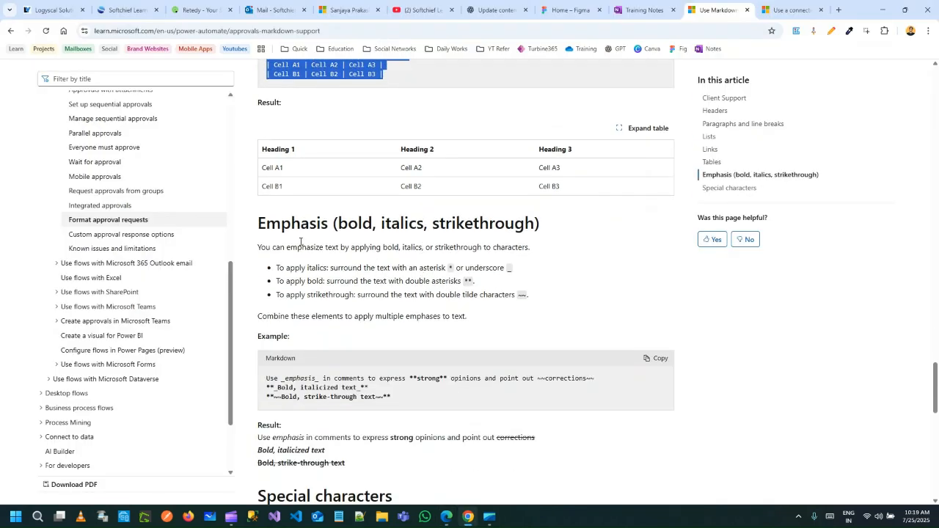
scroll("down", 3)
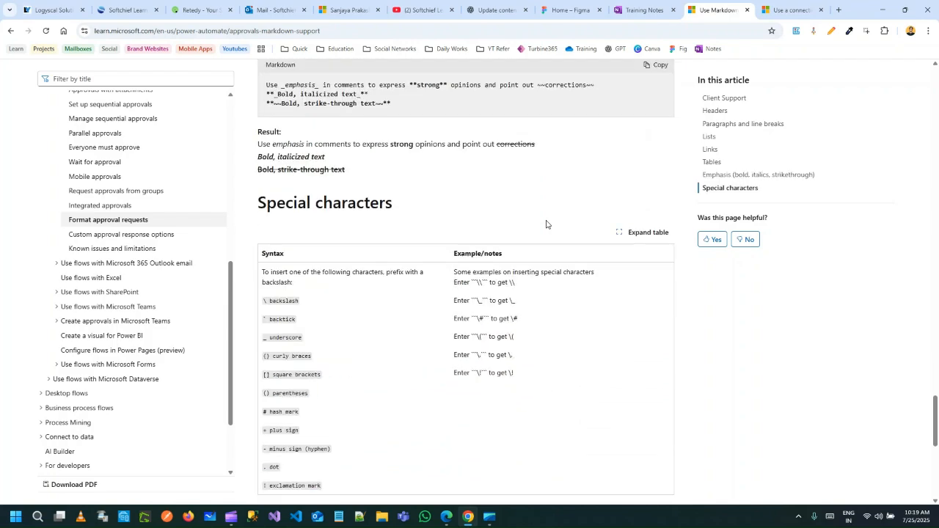
scroll("down", 3)
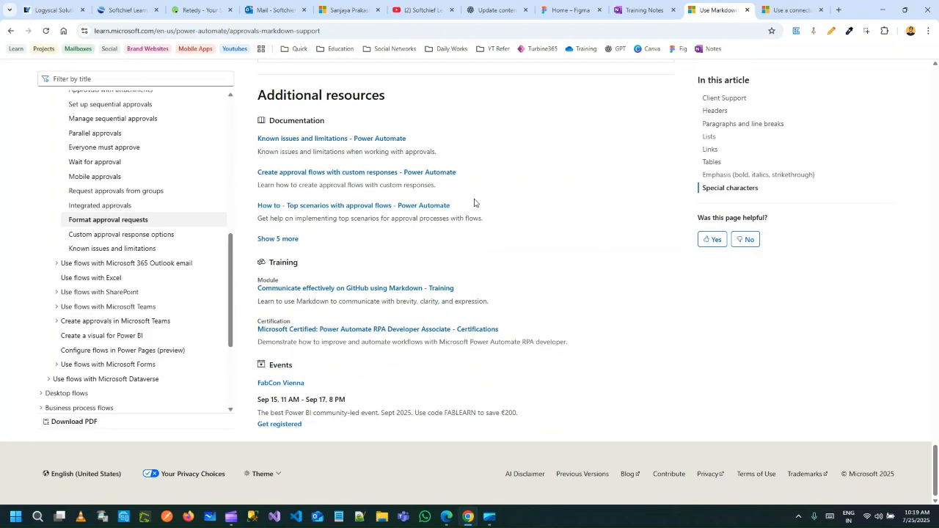
scroll("up", 3)
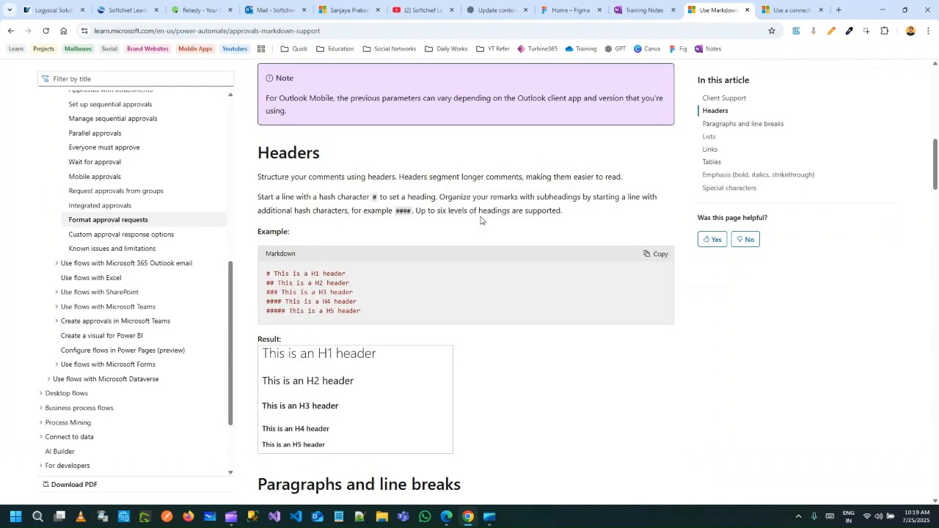
scroll("up", 3)
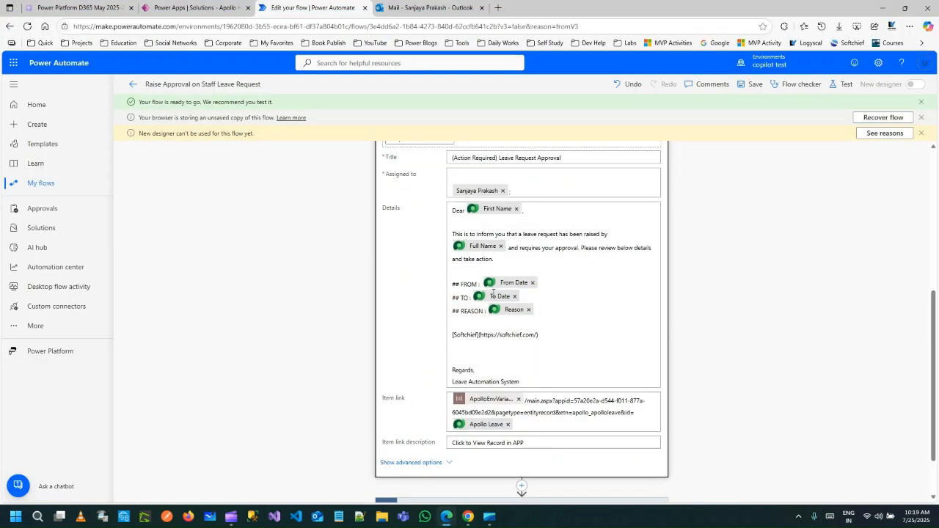
Run a test of the flow automatically using a recently succeeded trigger run
left_click(845, 83)
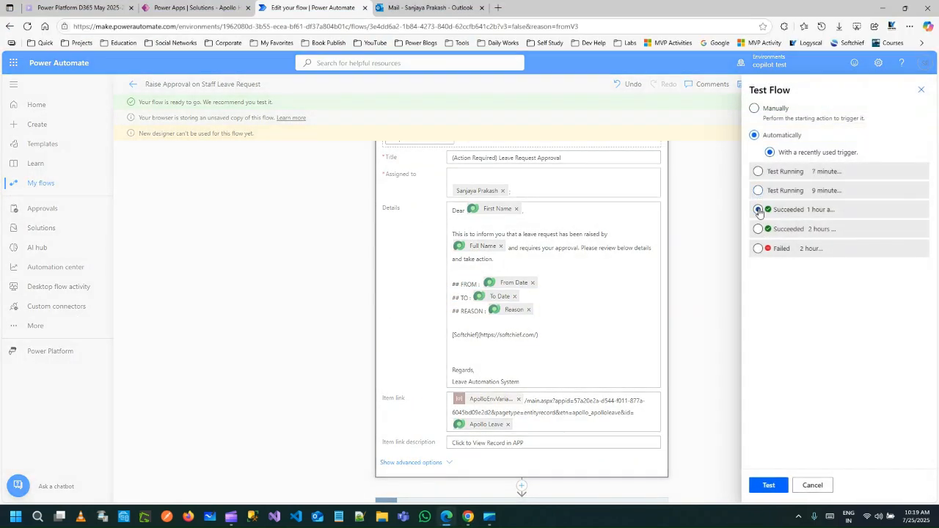
left_click(757, 209)
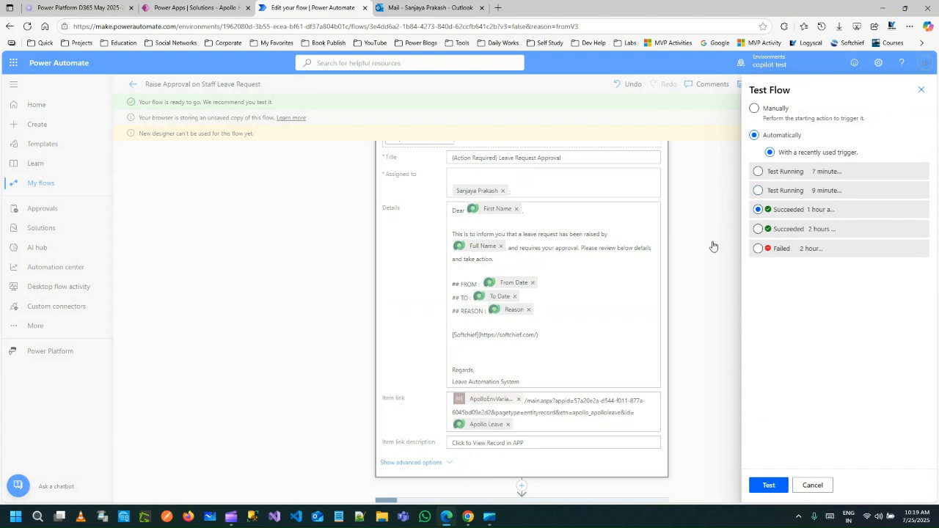
left_click(921, 89)
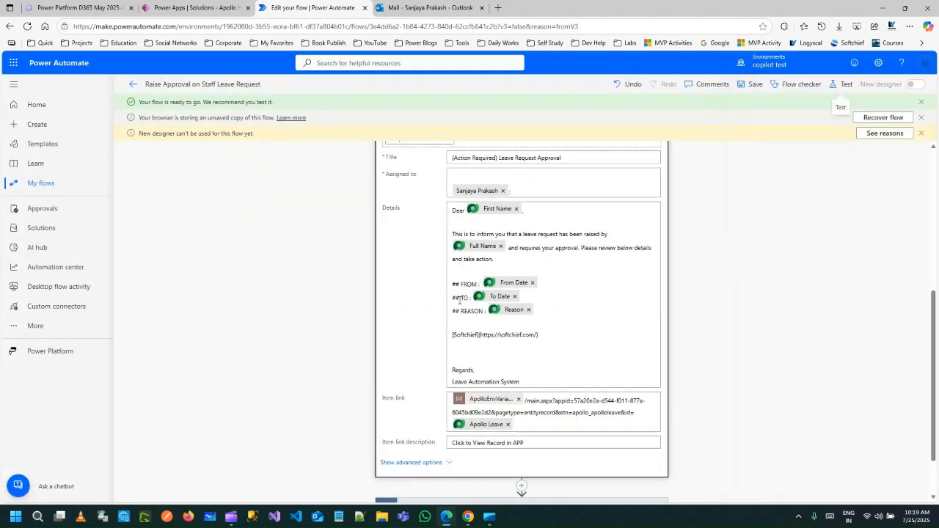
left_click(845, 84)
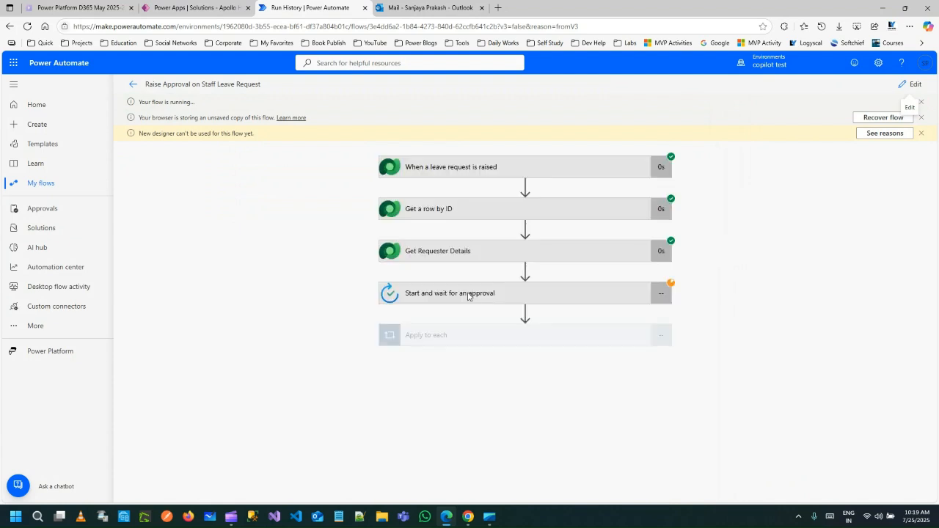
mouse_move(487, 288)
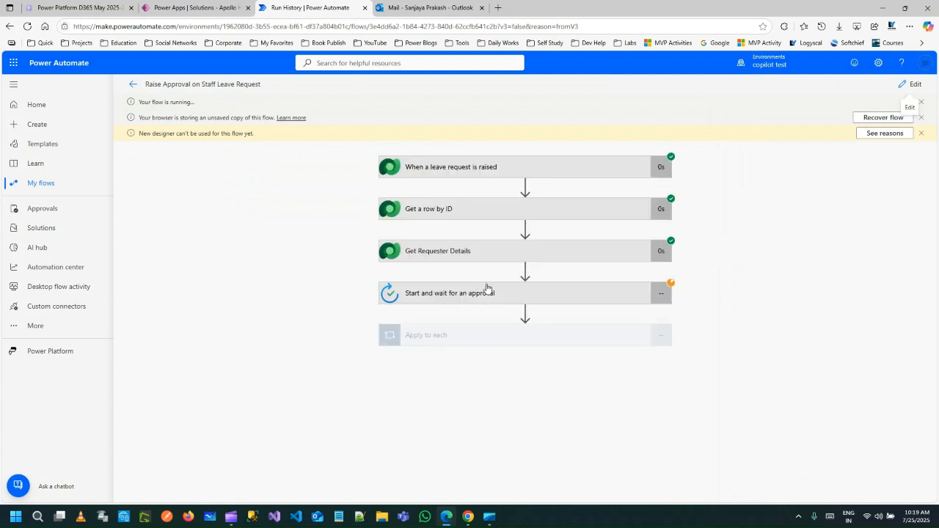
mouse_move(446, 71)
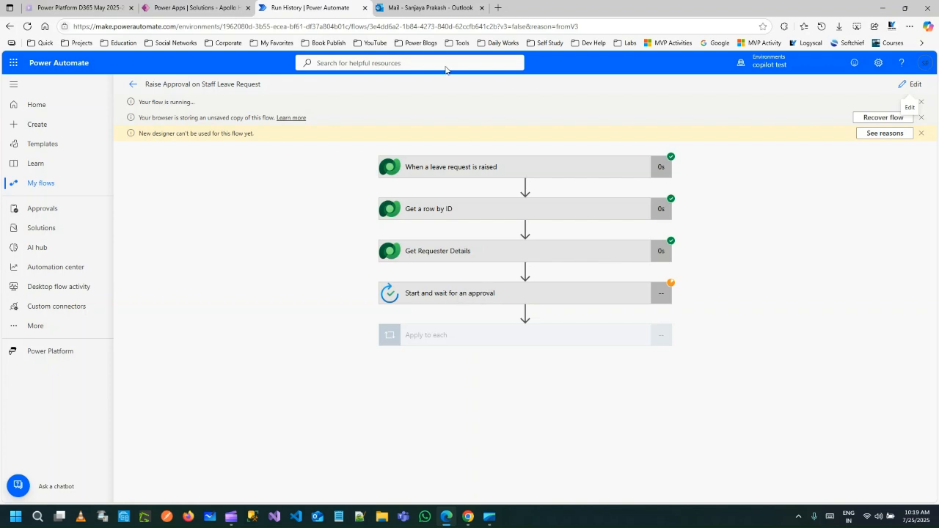
Switch to the Outlook inbox and view the earlier Status – Leave Request email while the new one arrives
left_click(428, 7)
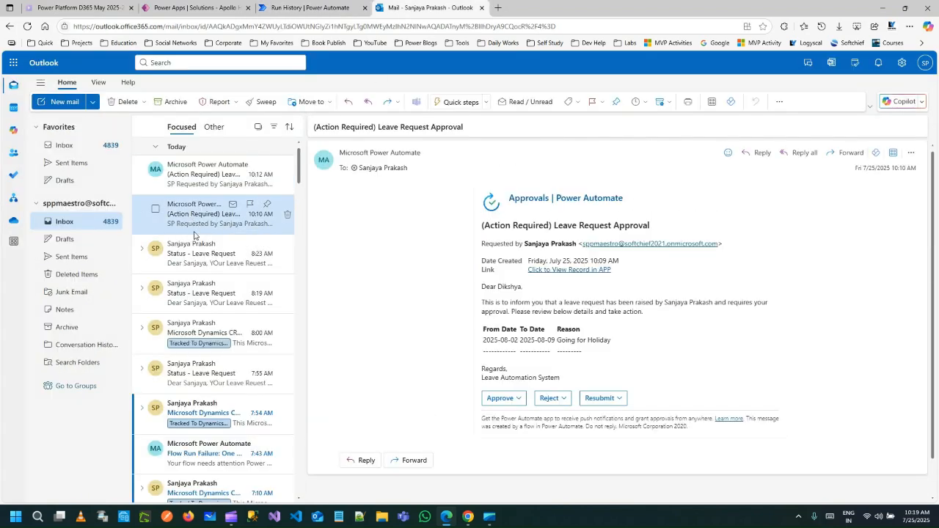
left_click(212, 252)
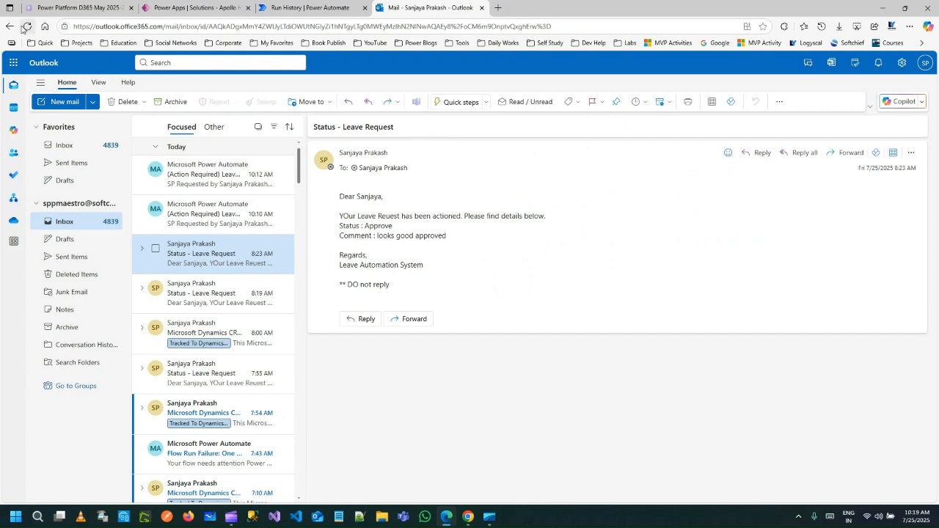
mouse_move(194, 174)
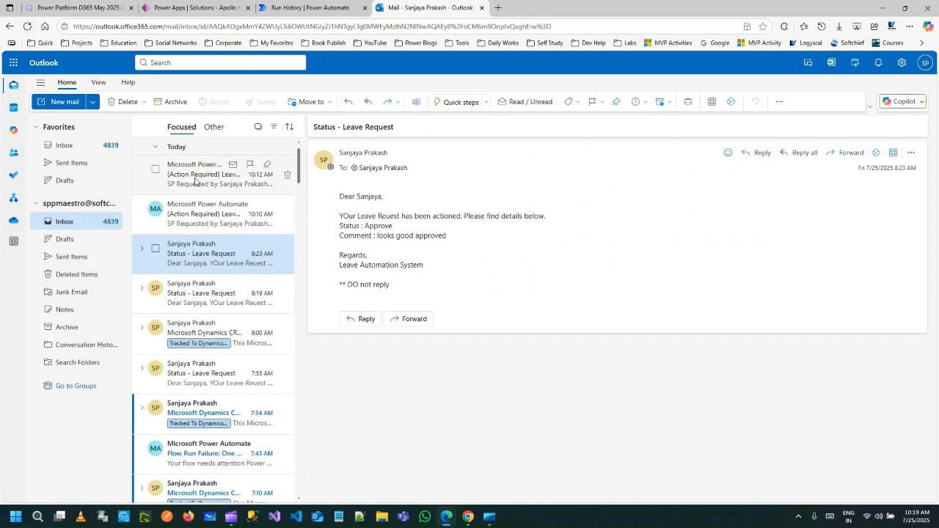
mouse_move(200, 194)
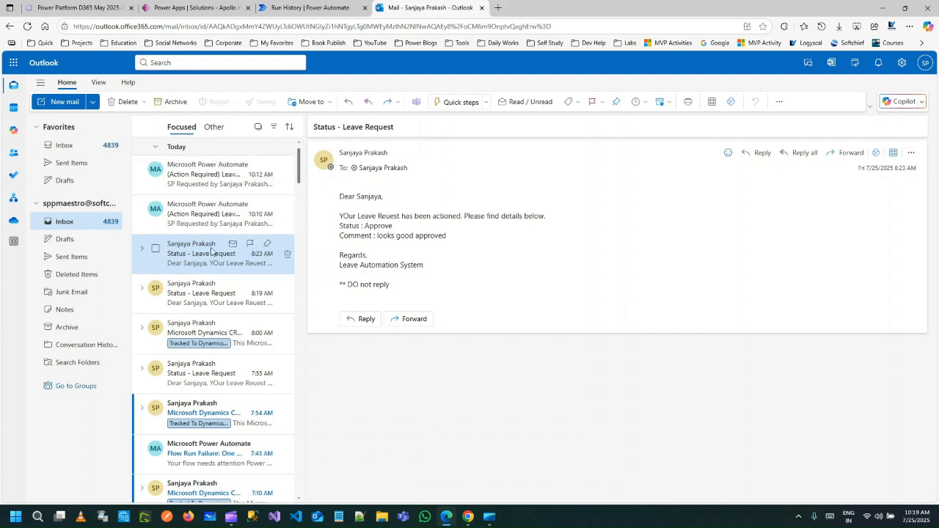
mouse_move(217, 267)
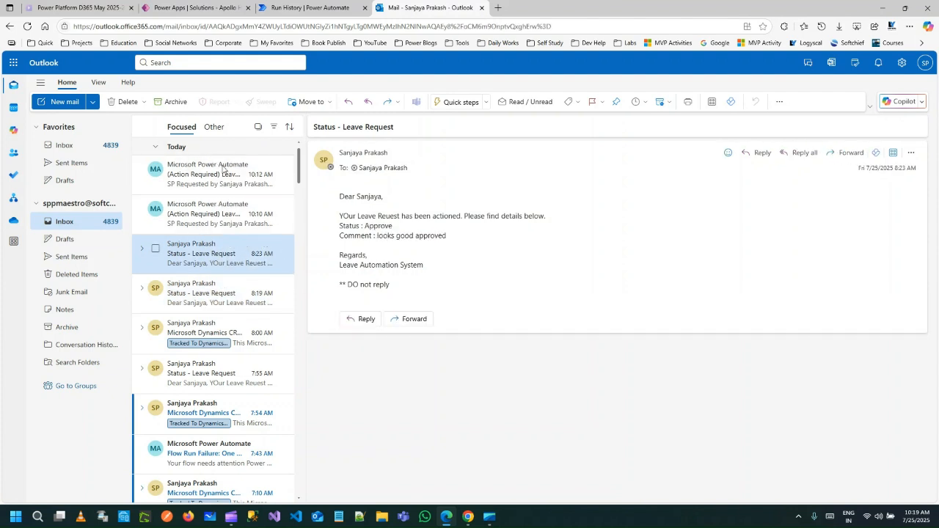
mouse_move(205, 331)
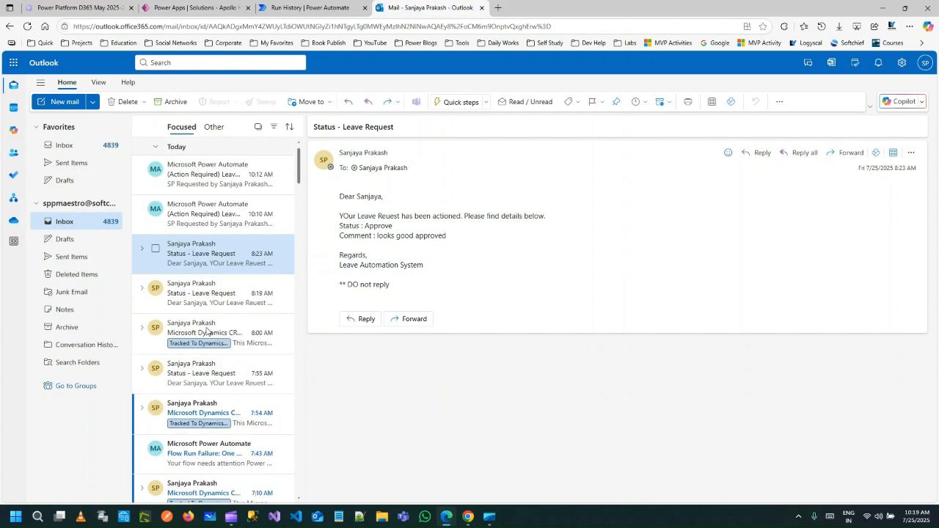
mouse_move(208, 332)
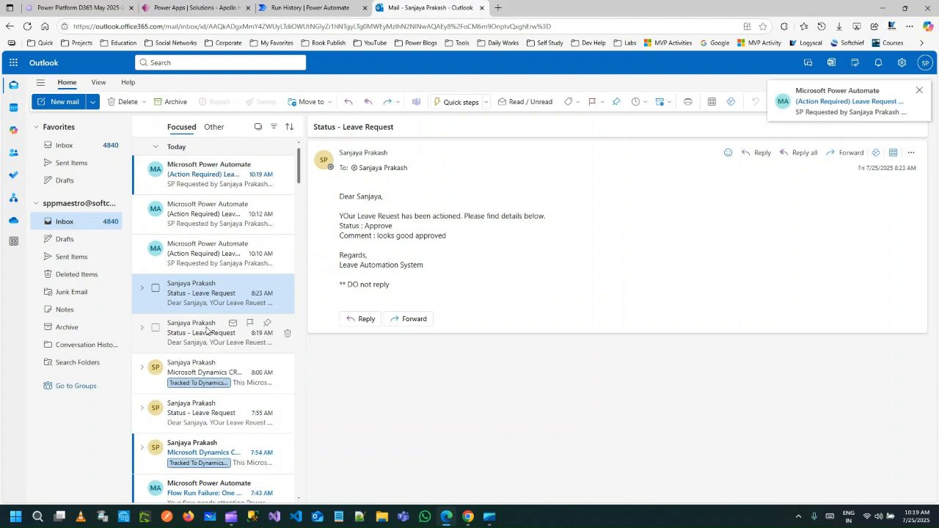
View the newest Leave Request Approval email and highlight its bold FROM, TO, REASON headings
left_click(212, 173)
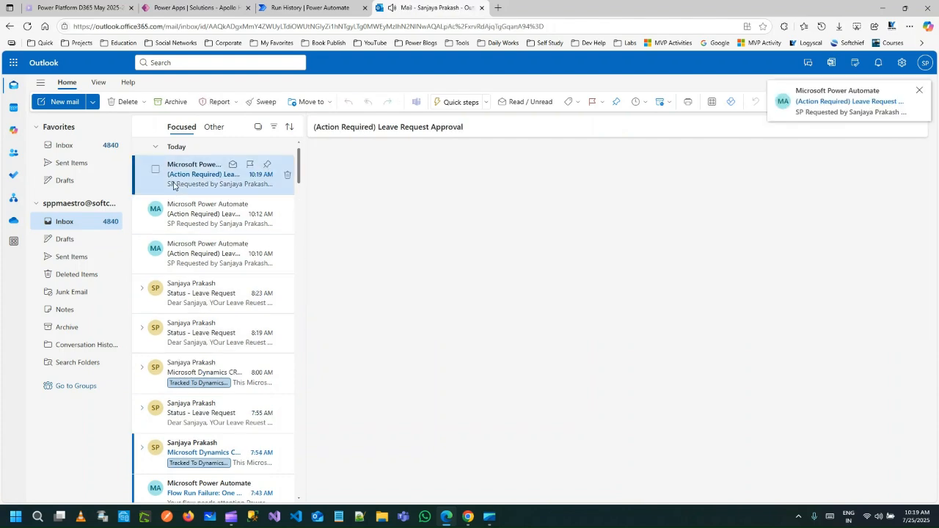
left_click(208, 173)
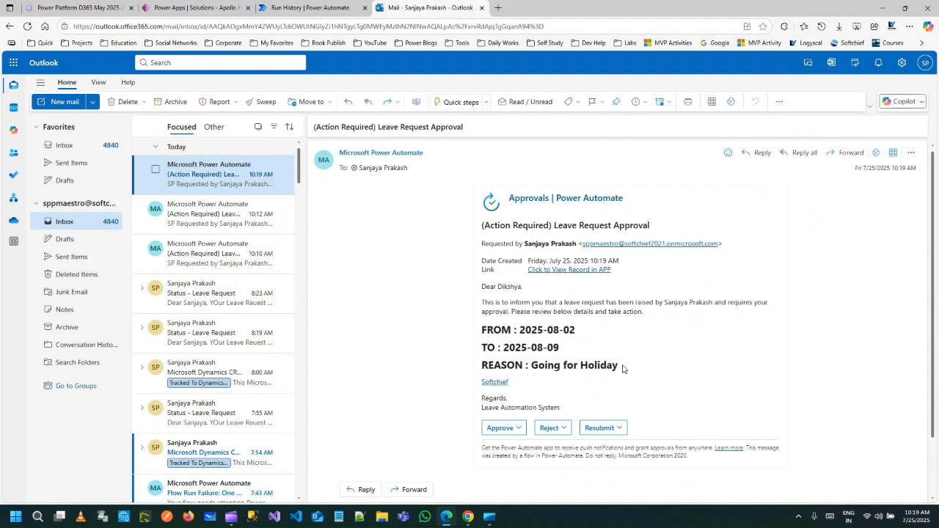
mouse_move(495, 381)
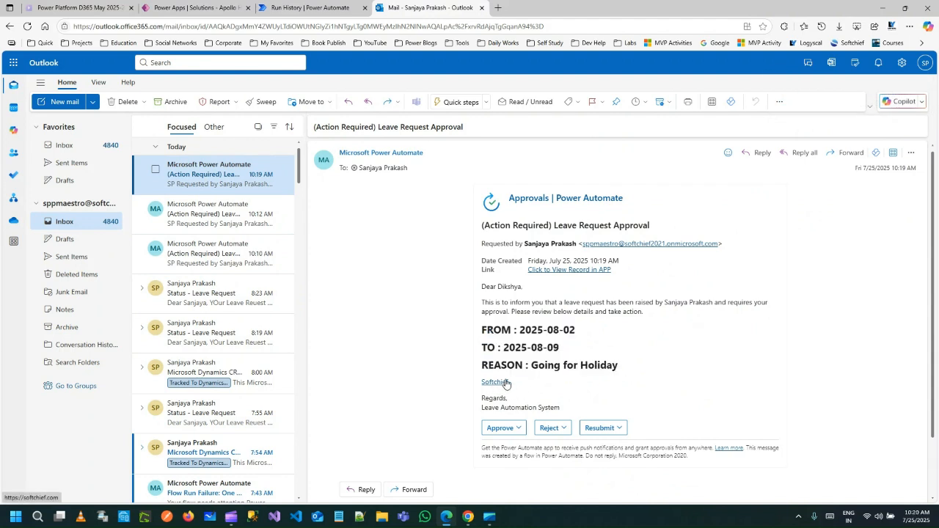
mouse_move(496, 384)
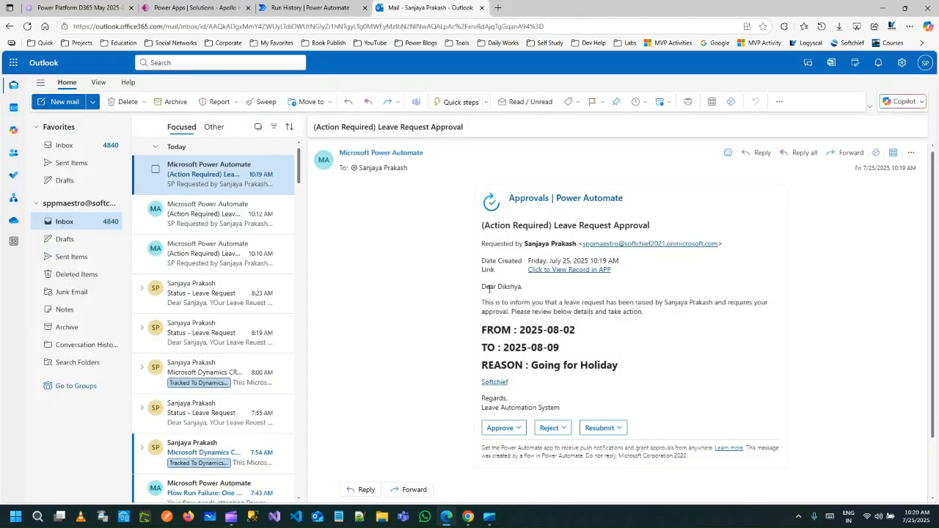
left_click_drag(483, 286, 652, 311)
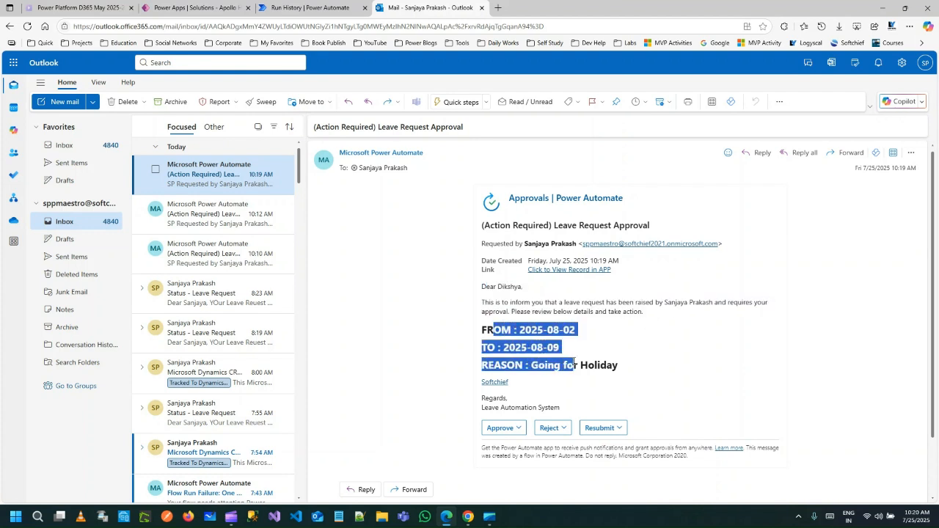
mouse_move(526, 354)
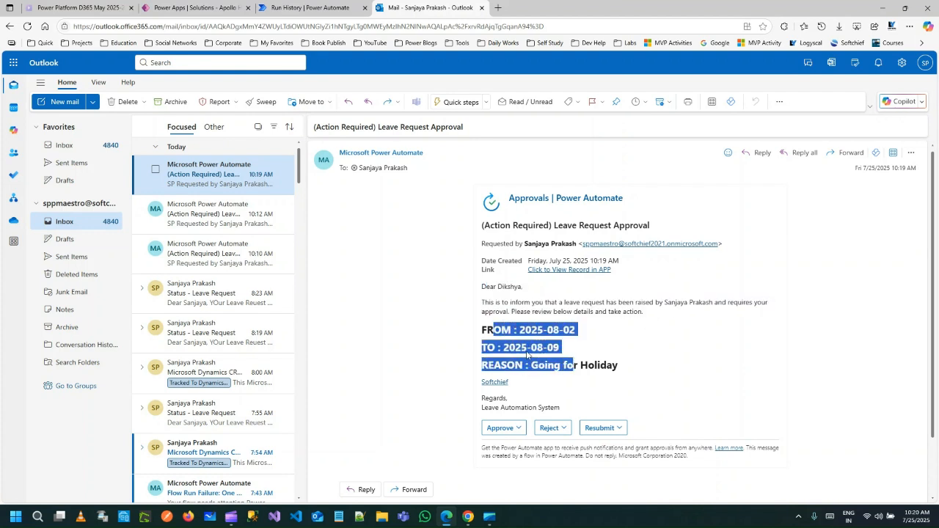